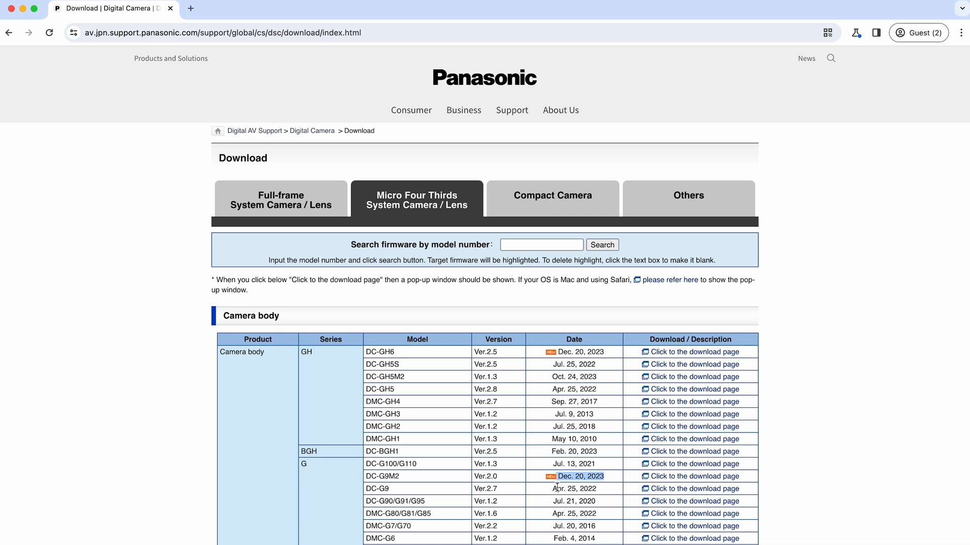
mouse_move(553, 484)
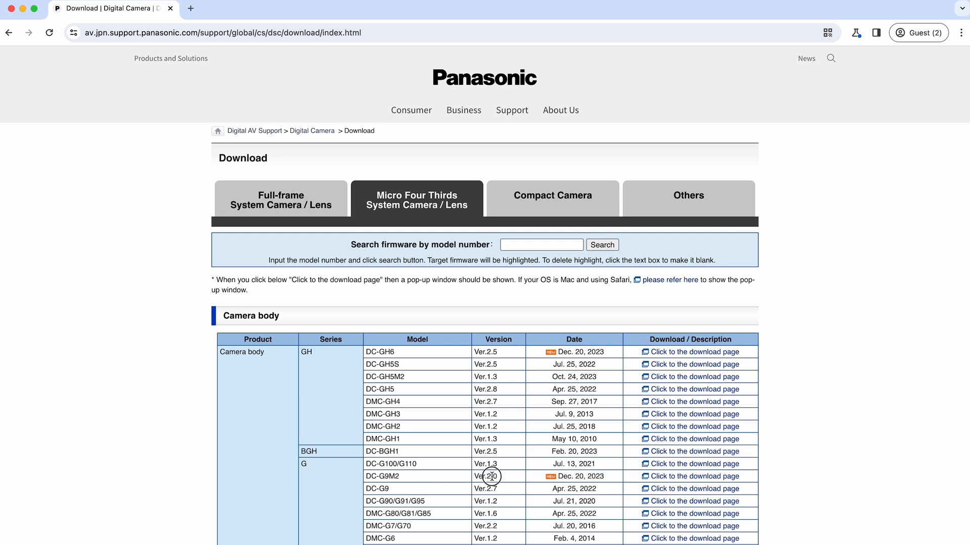
mouse_move(365, 354)
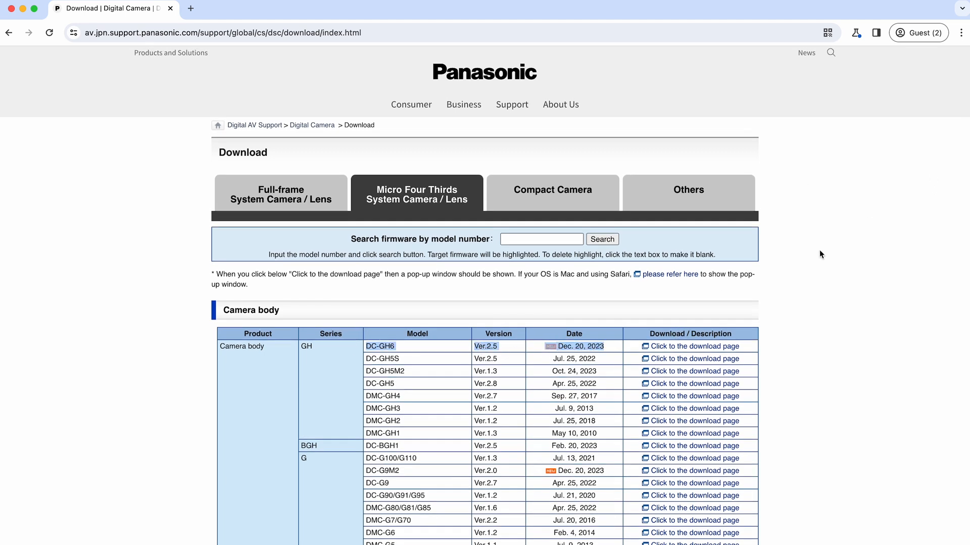
mouse_move(466, 361)
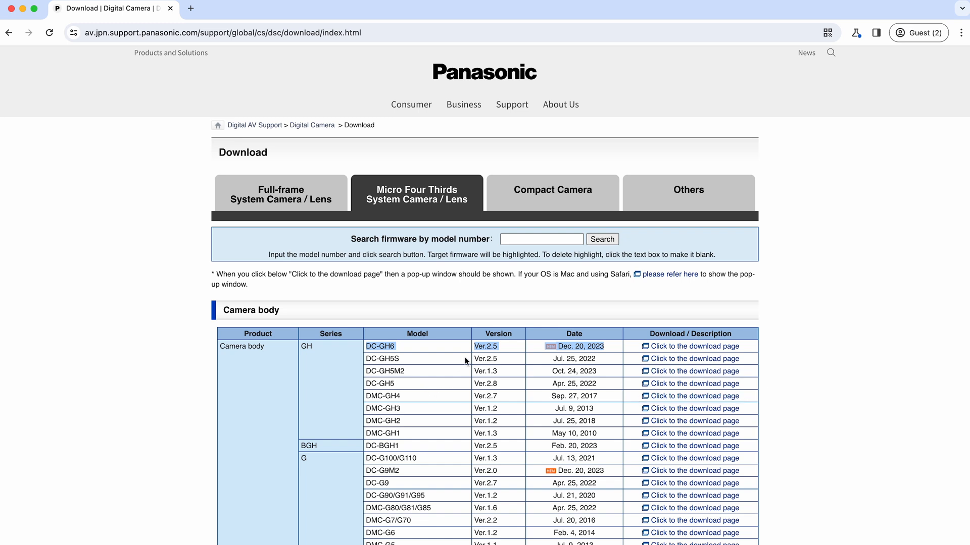
mouse_move(385, 470)
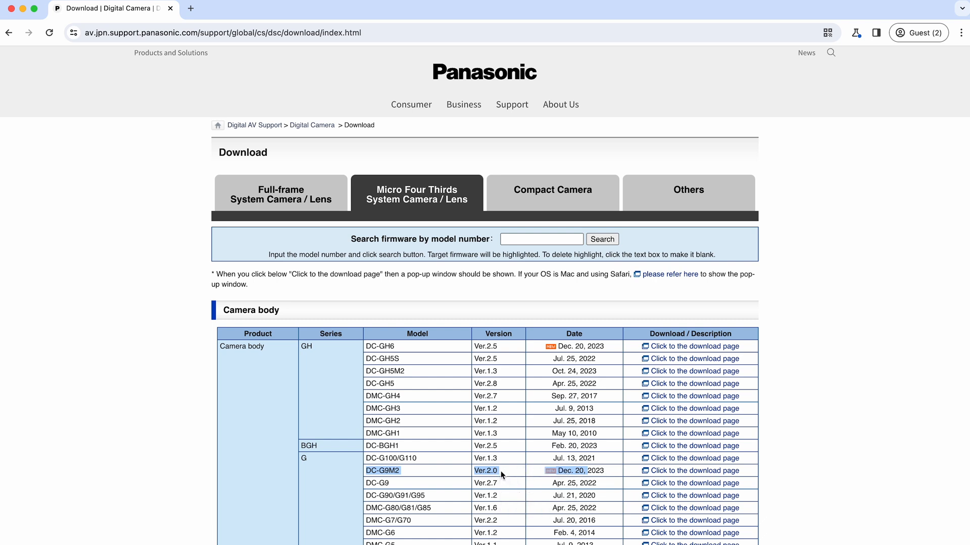
mouse_move(692, 471)
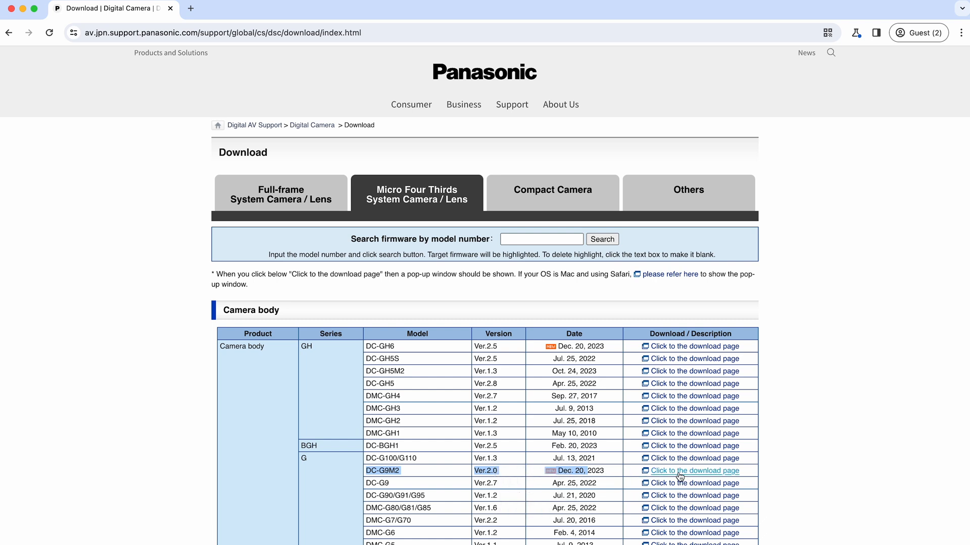
Step: Open the DC-G9M2 Update Contents pop-up and scroll to its Improvements notes
left_click(693, 470)
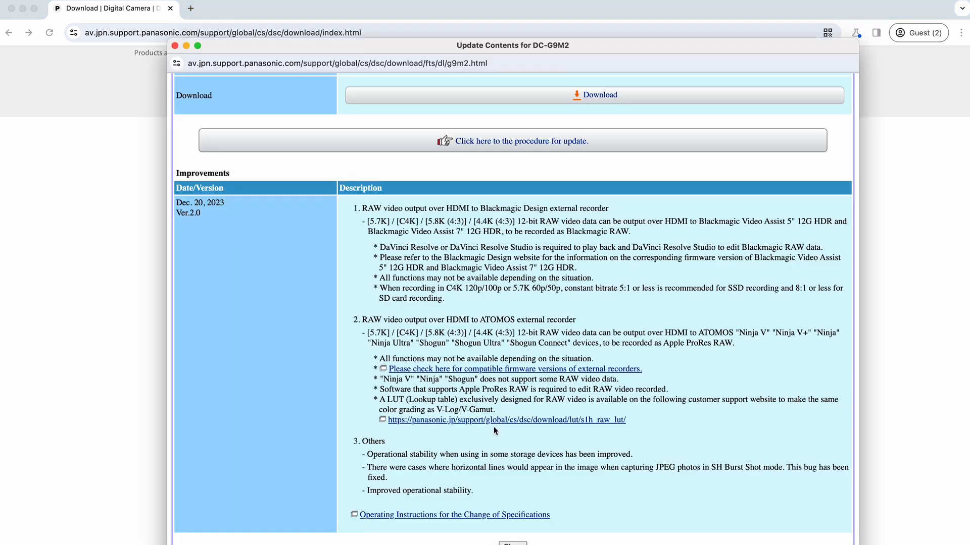
scroll("up", 3)
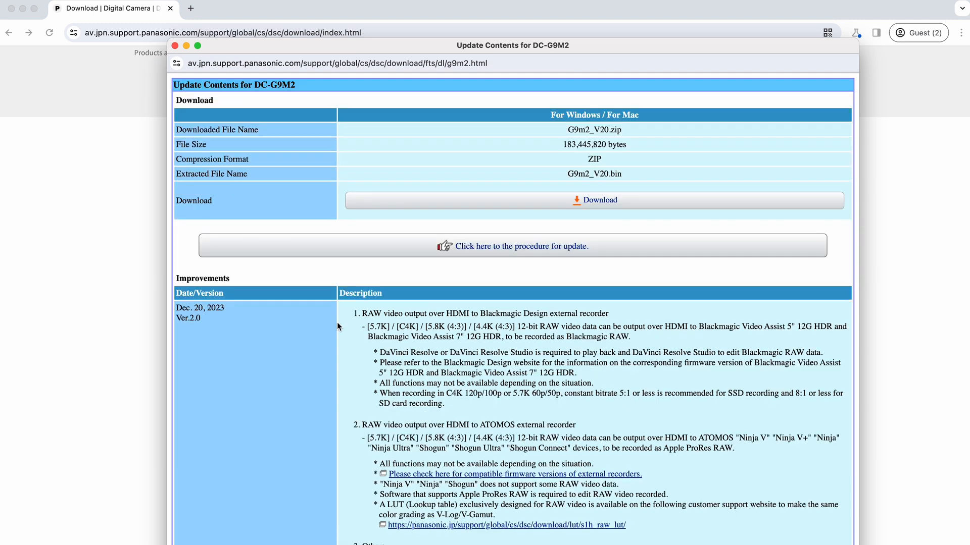
scroll("down", 3)
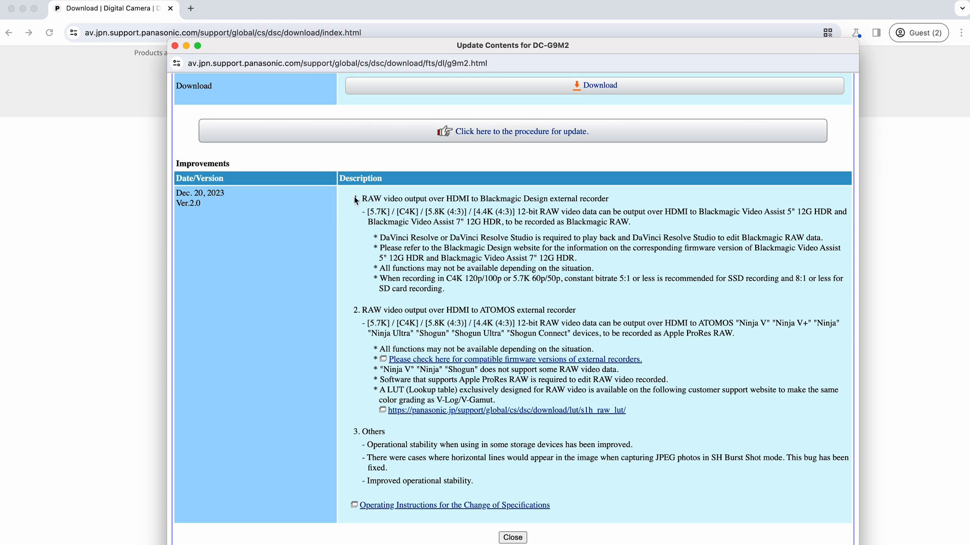
mouse_move(365, 454)
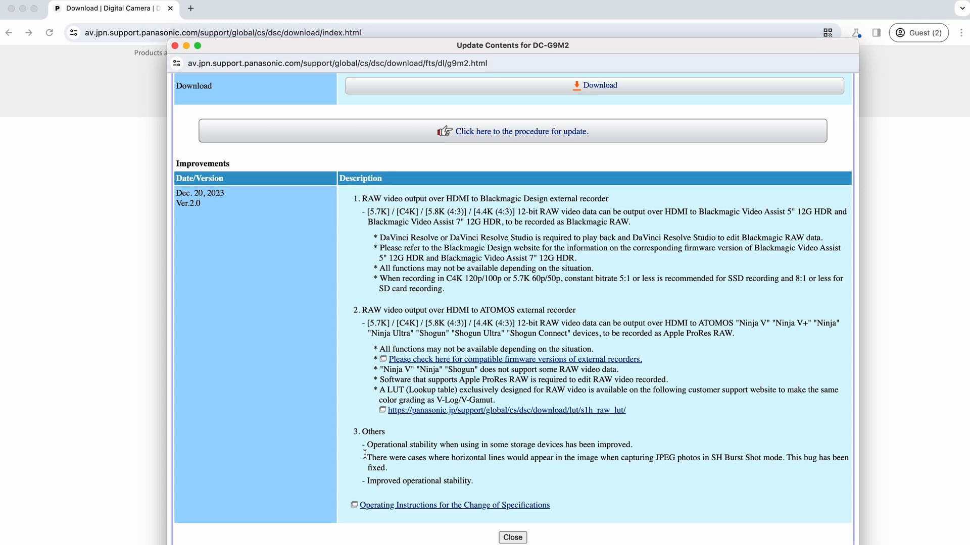
mouse_move(467, 234)
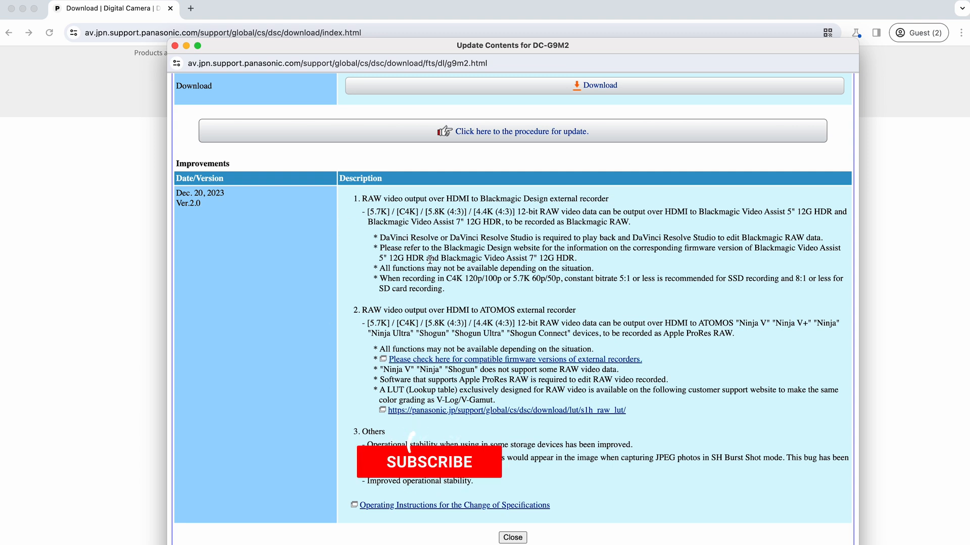
left_click(429, 462)
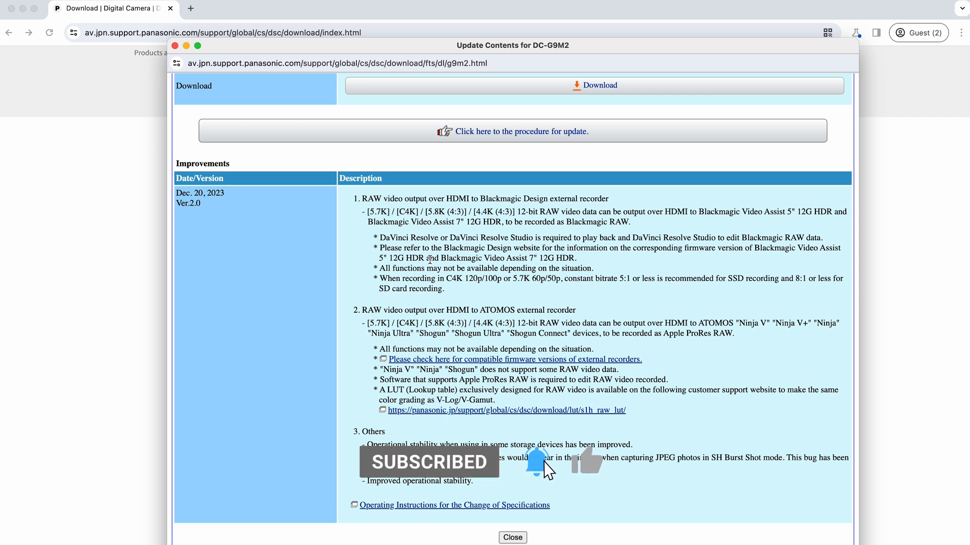
mouse_move(591, 516)
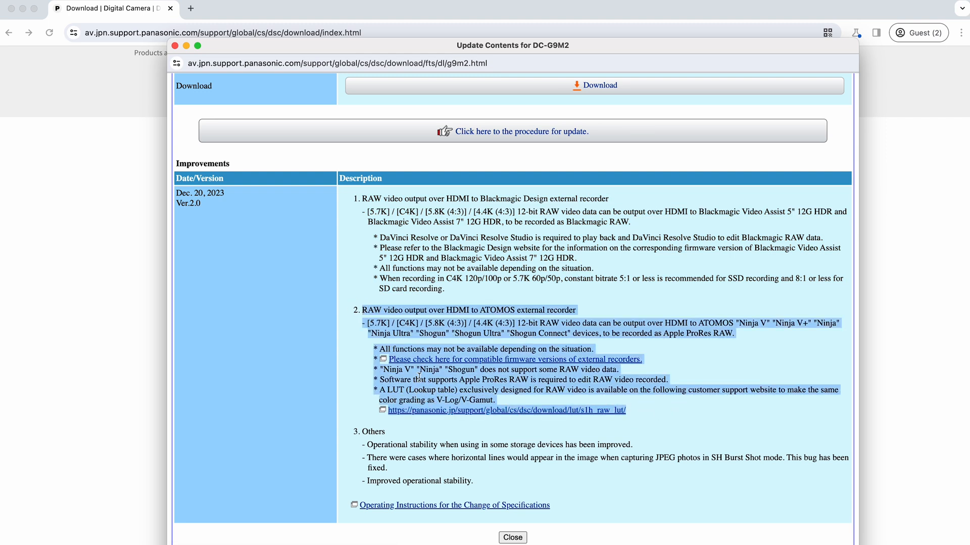
Step: Clear the highlight from the ATOMOS recorder section of the Ver.2.0 notes
left_click(611, 261)
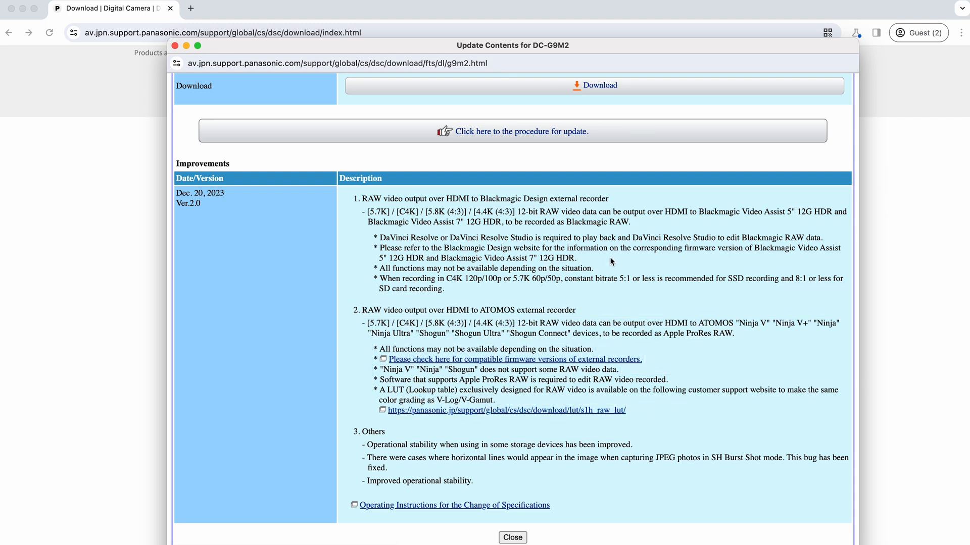
mouse_move(378, 323)
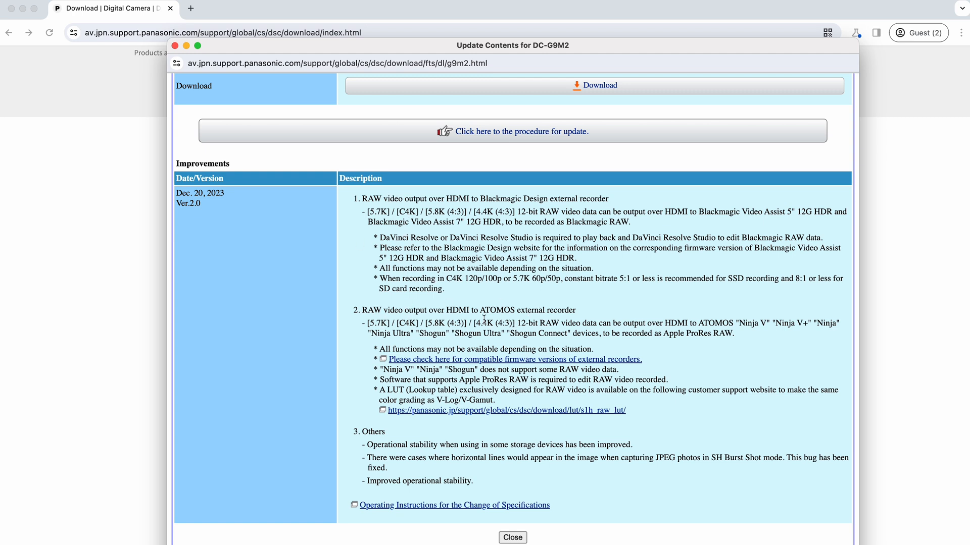
mouse_move(542, 249)
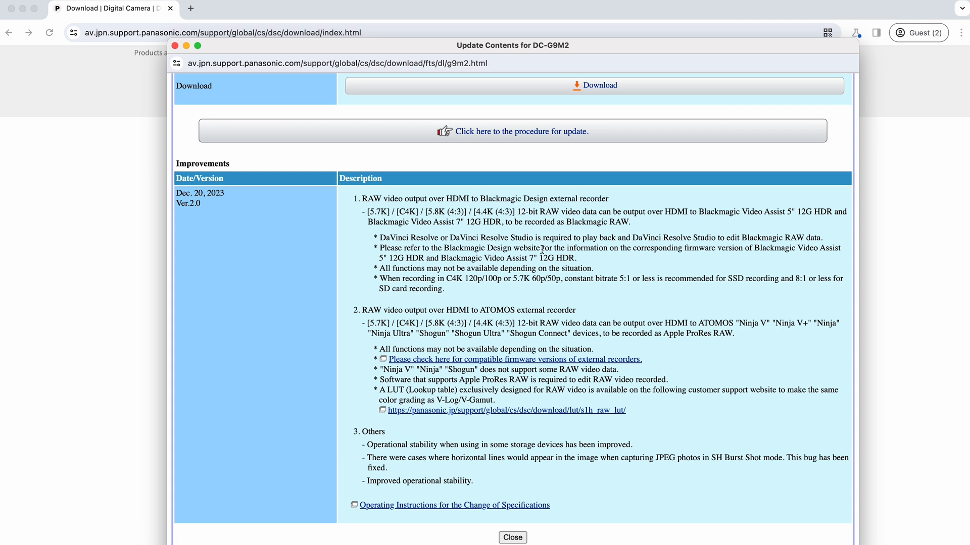
mouse_move(519, 359)
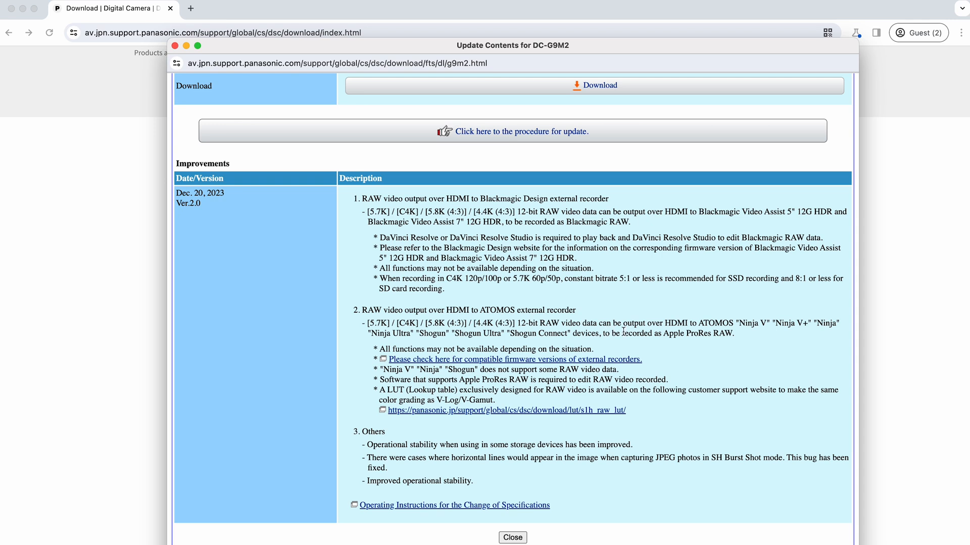
mouse_move(712, 224)
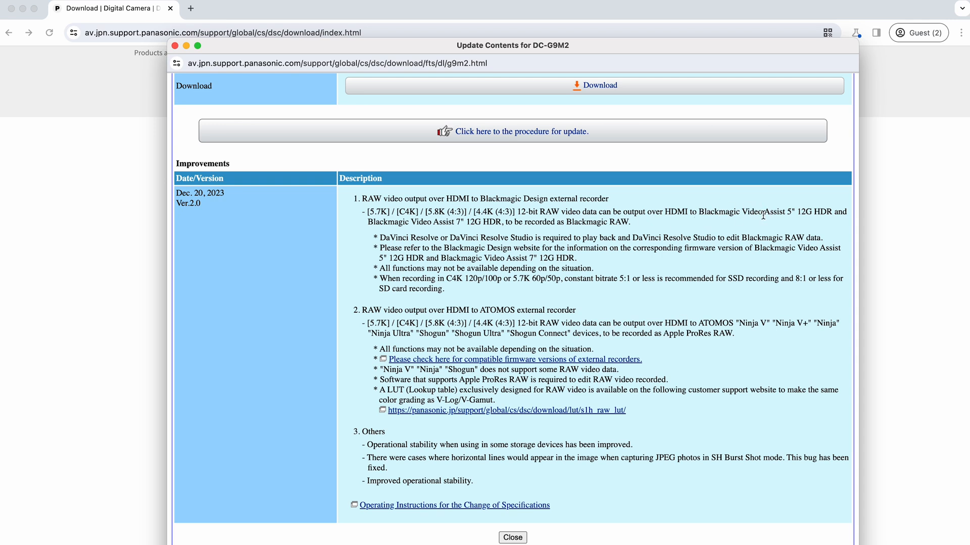
mouse_move(724, 221)
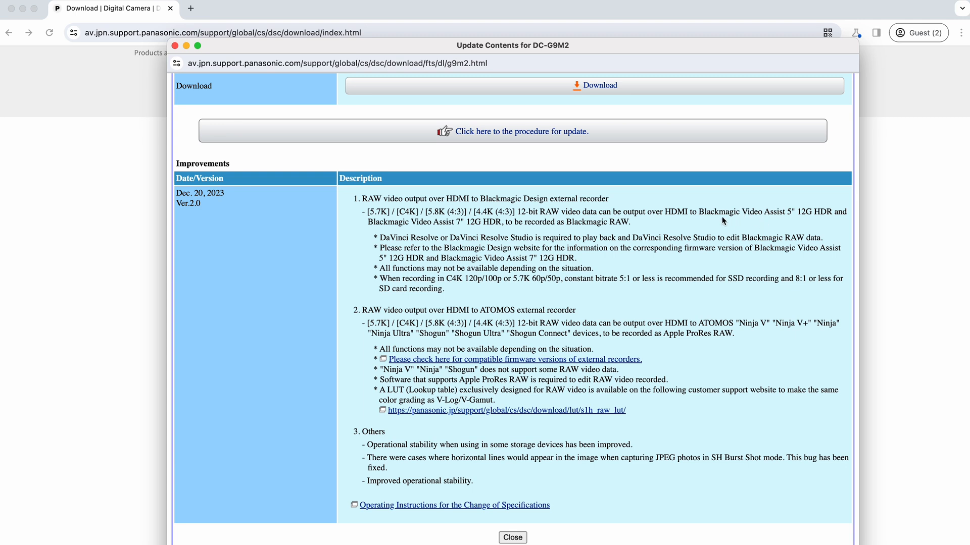
mouse_move(707, 319)
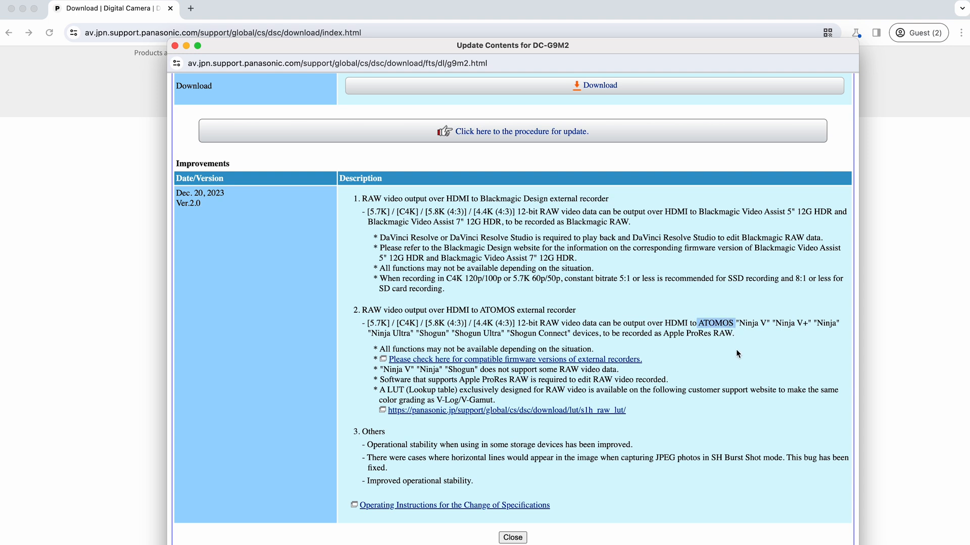
mouse_move(762, 322)
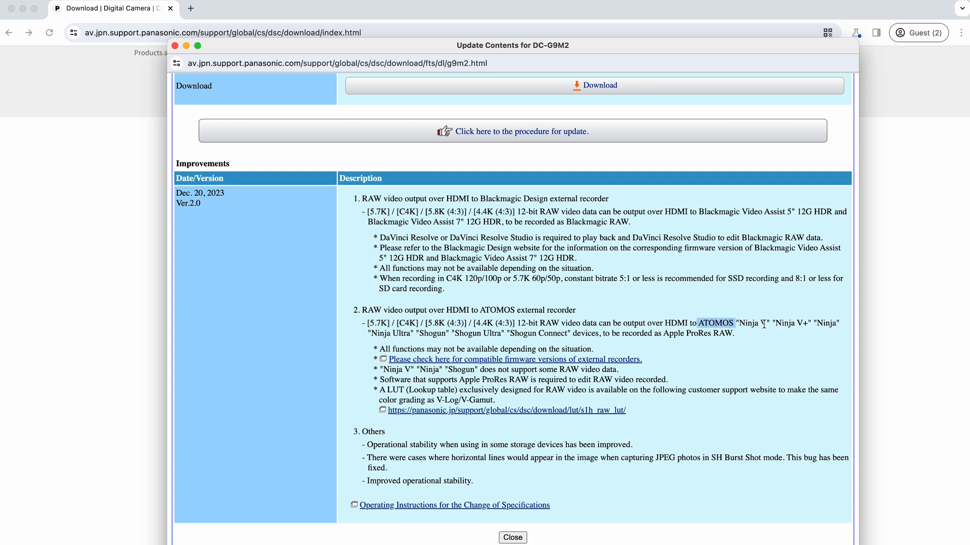
mouse_move(476, 347)
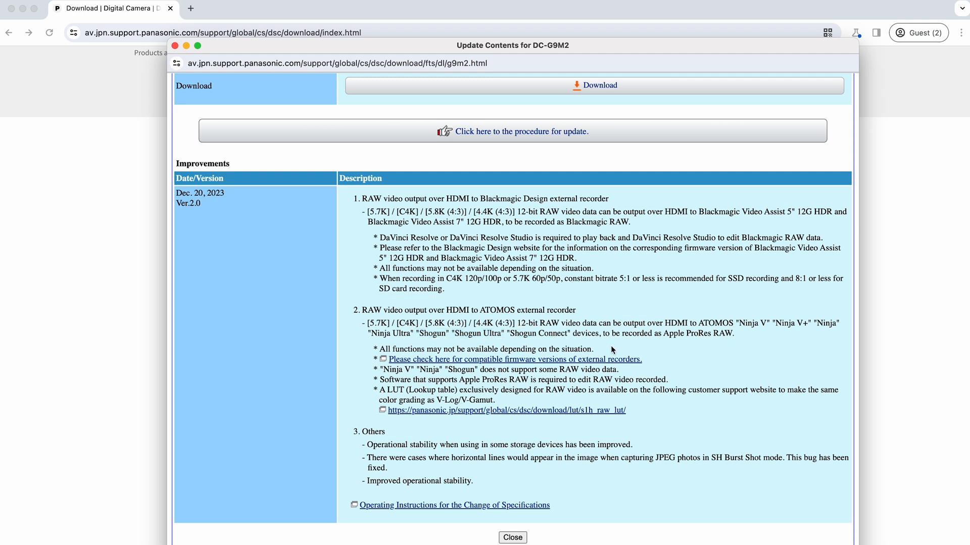
mouse_move(716, 338)
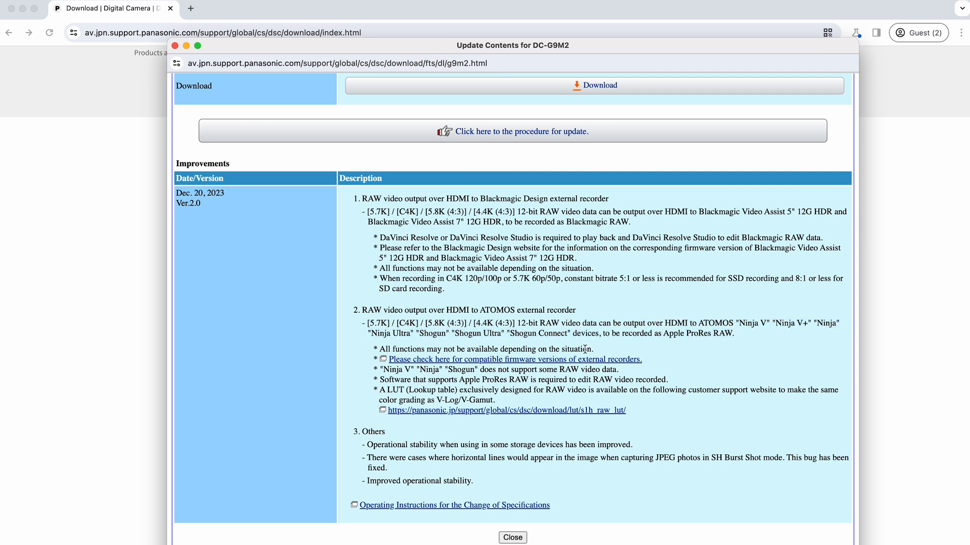
mouse_move(673, 346)
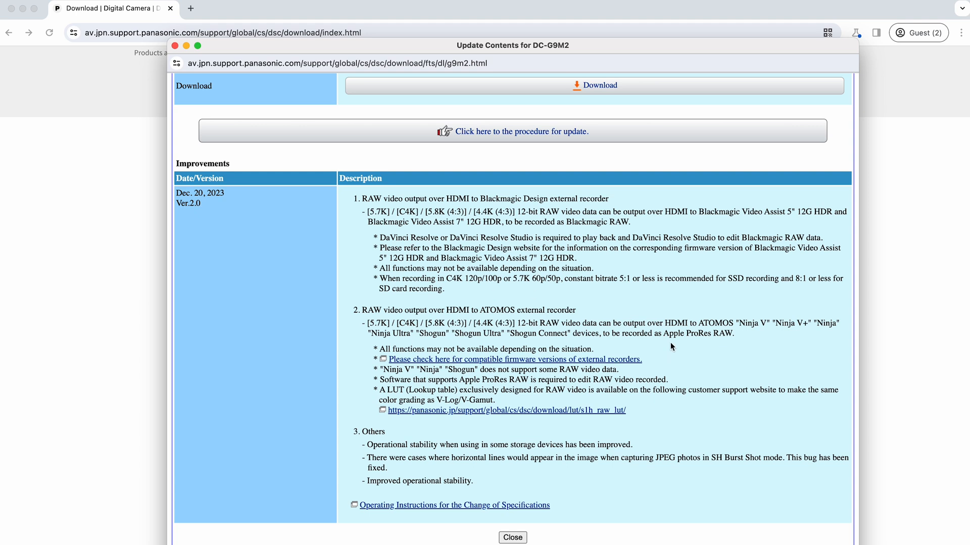
mouse_move(505, 238)
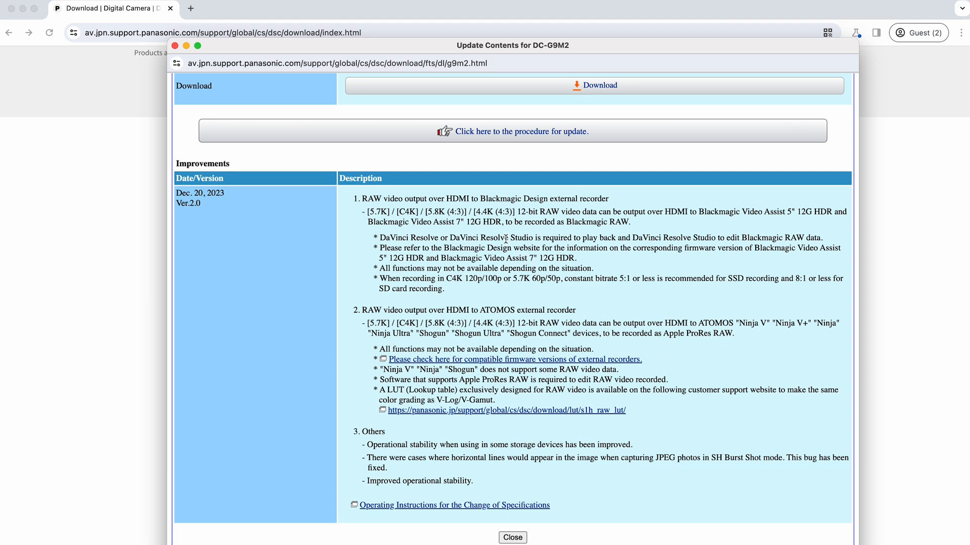
mouse_move(456, 380)
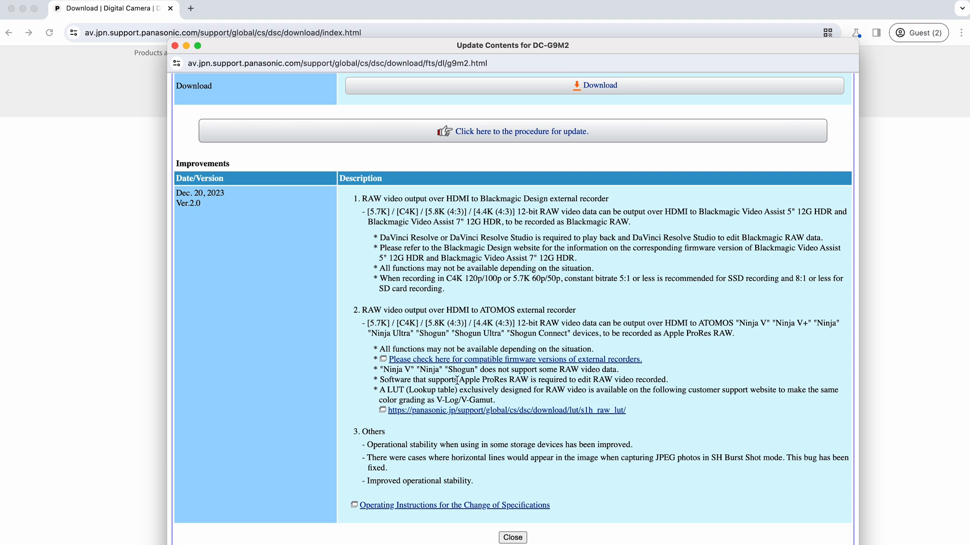
mouse_move(400, 268)
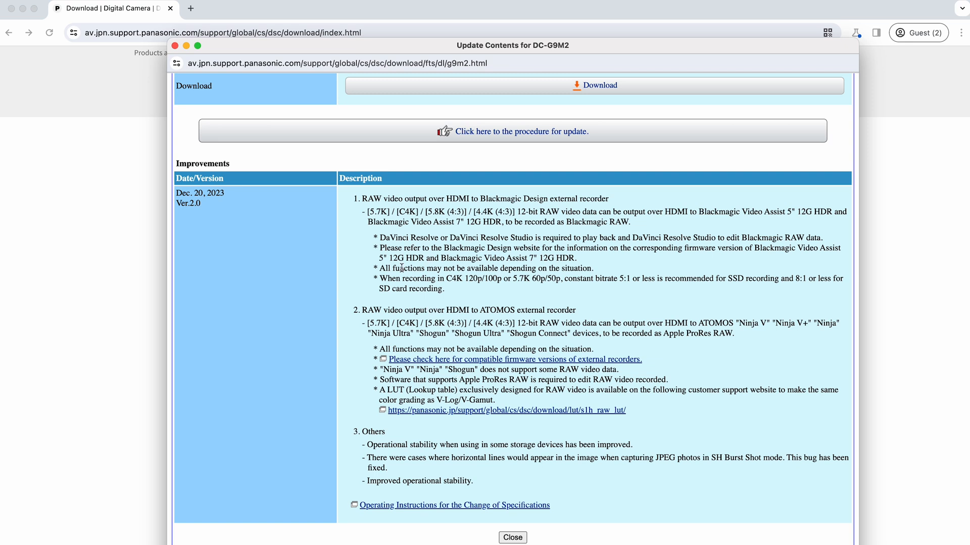
mouse_move(658, 309)
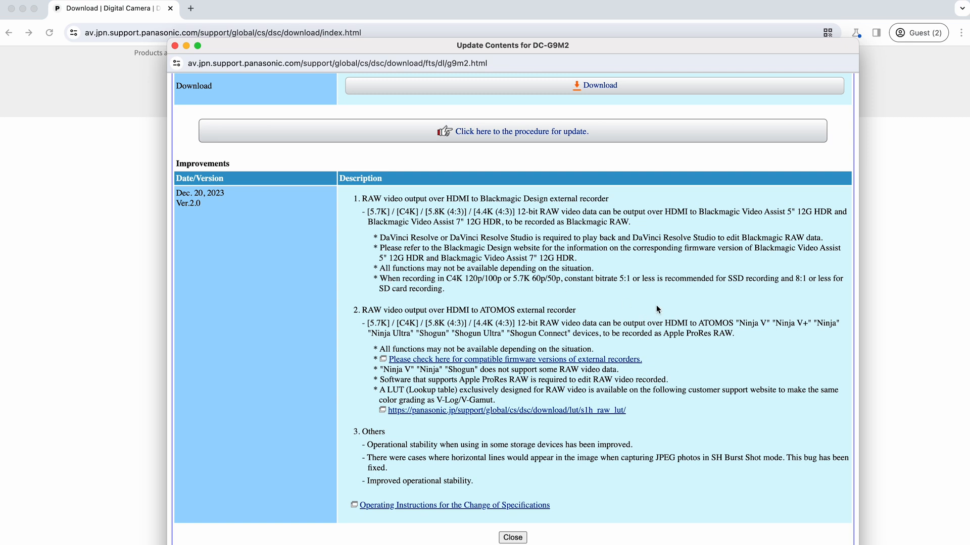
mouse_move(739, 317)
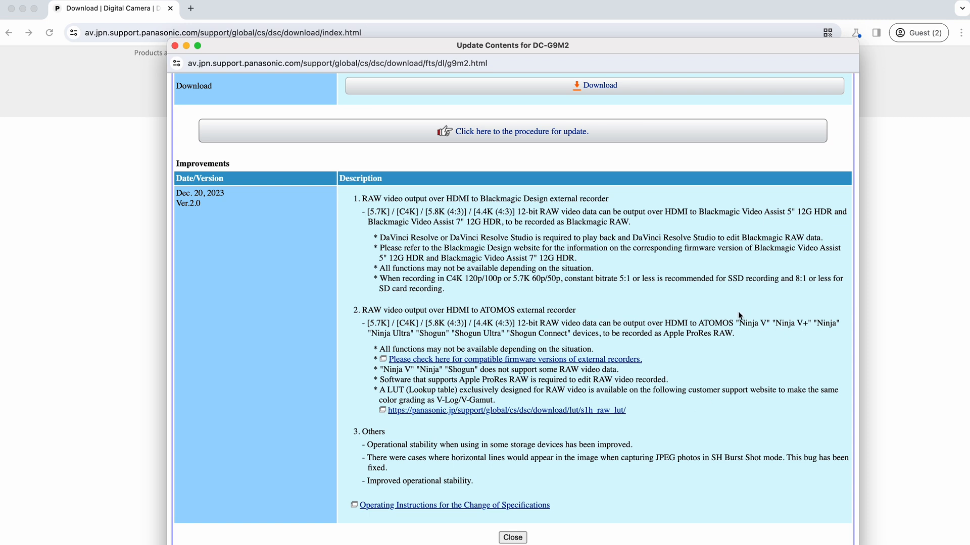
Step: Highlight "Ninja V+" in the ATOMOS external recorder note of section 2
double_click(752, 323)
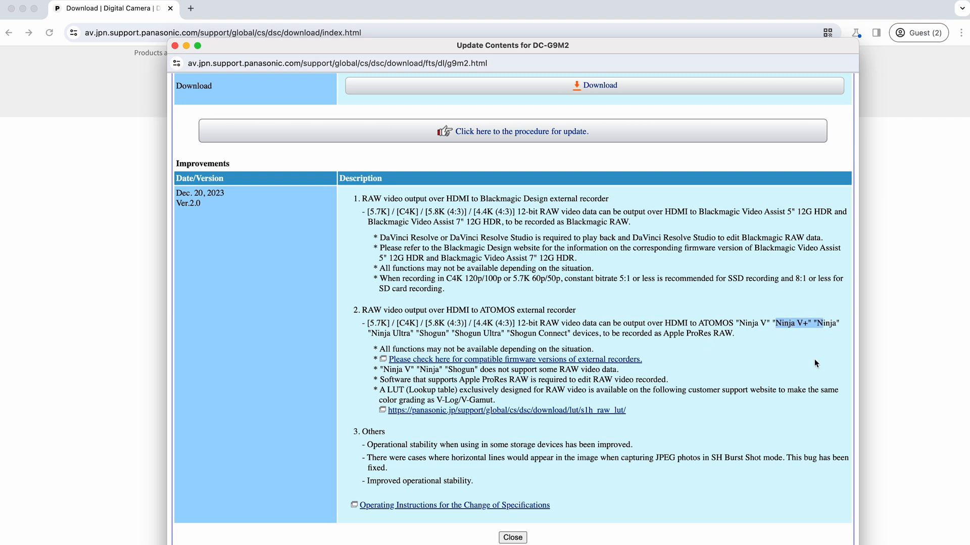
mouse_move(778, 323)
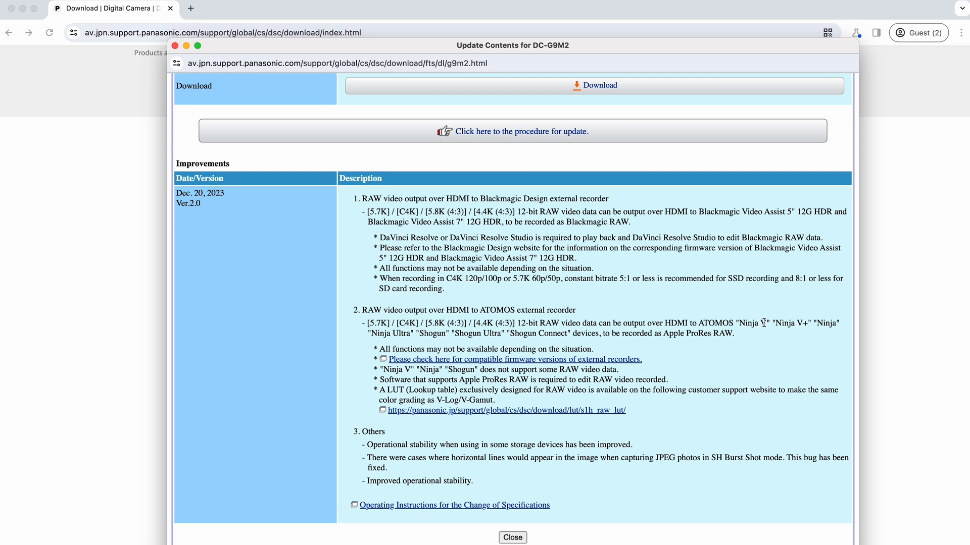
double_click(751, 323)
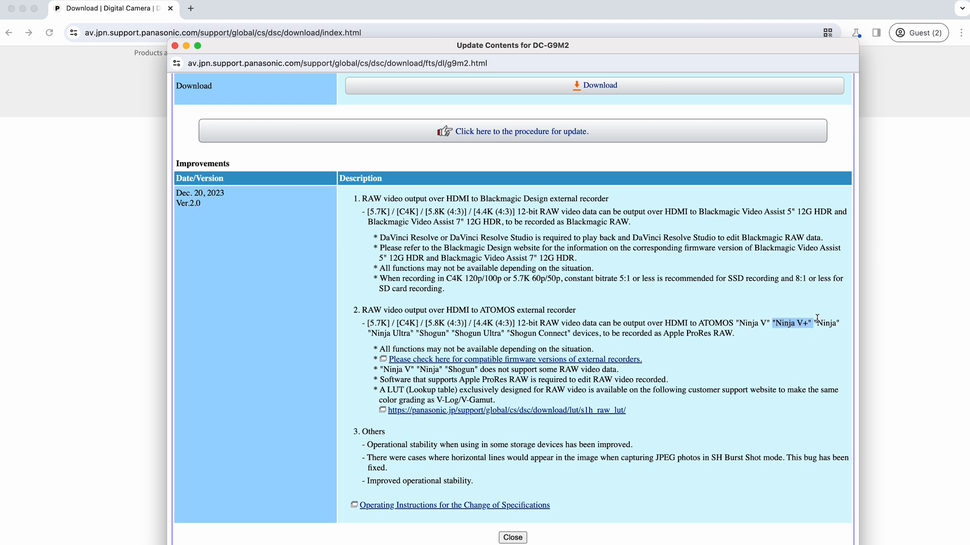
mouse_move(816, 328)
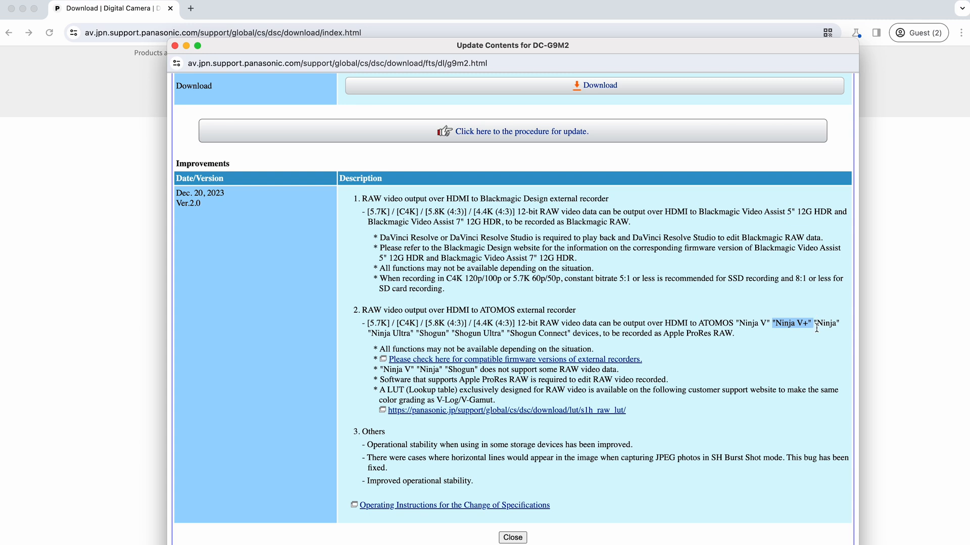
mouse_move(838, 320)
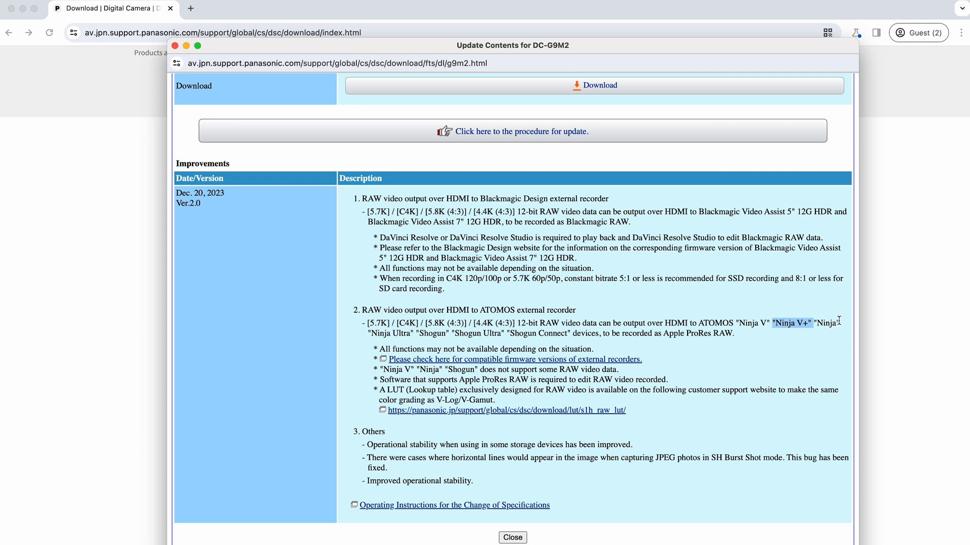
mouse_move(585, 287)
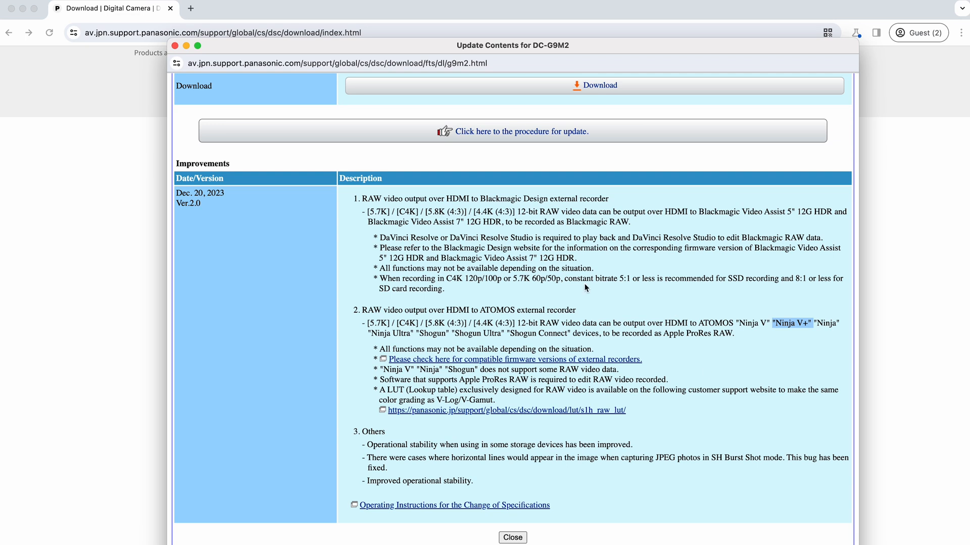
mouse_move(427, 306)
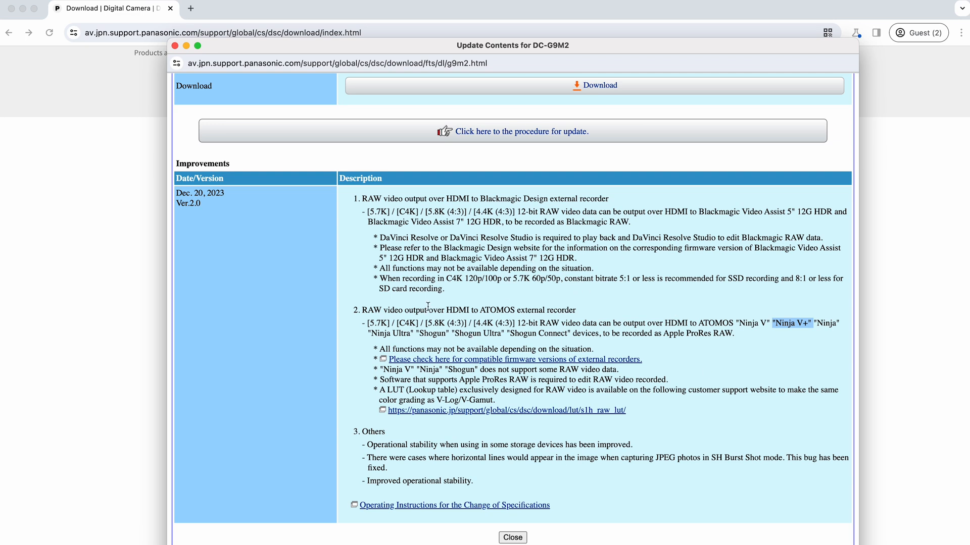
mouse_move(382, 264)
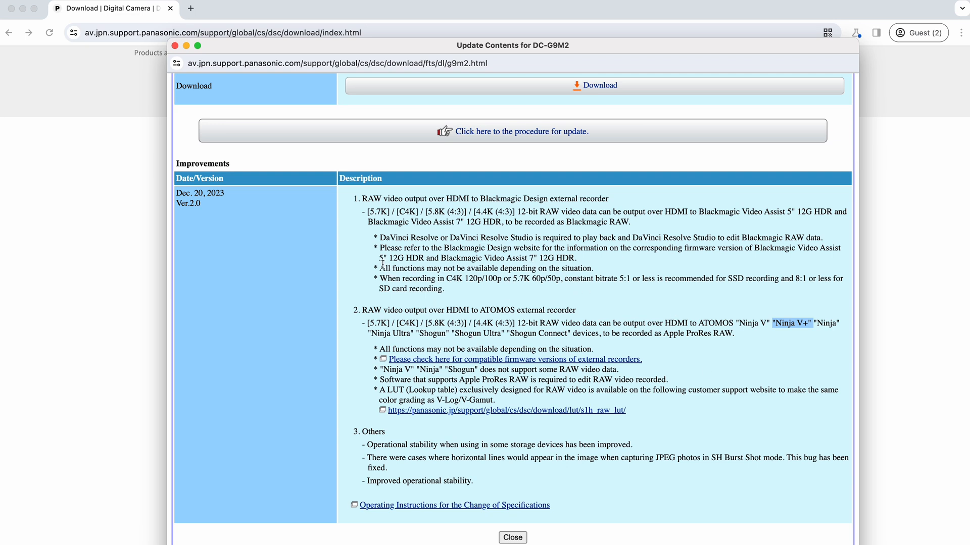
mouse_move(526, 340)
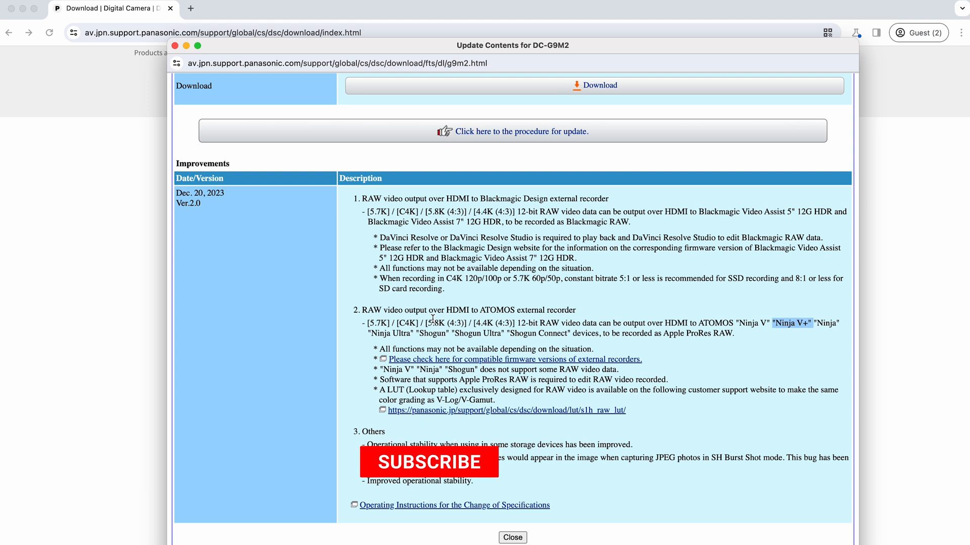
left_click(428, 461)
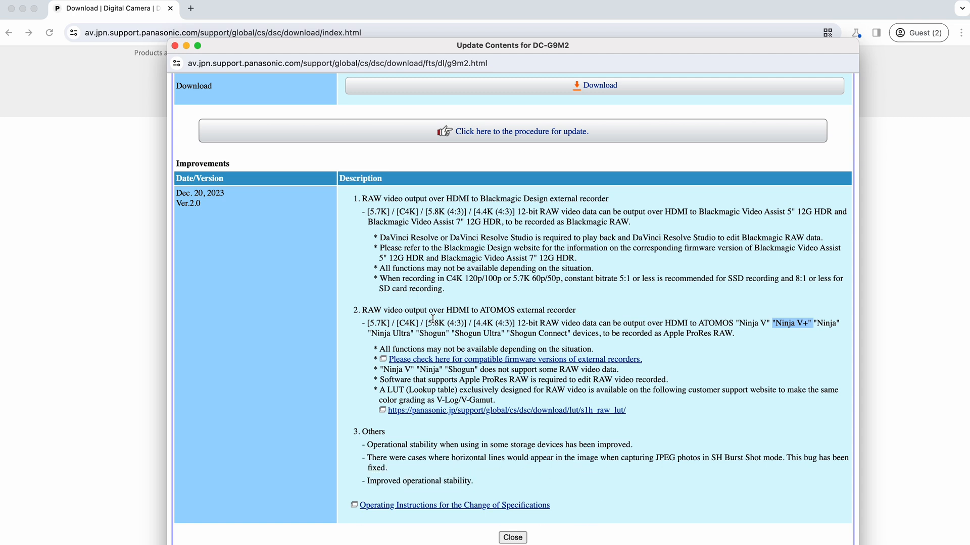
mouse_move(355, 446)
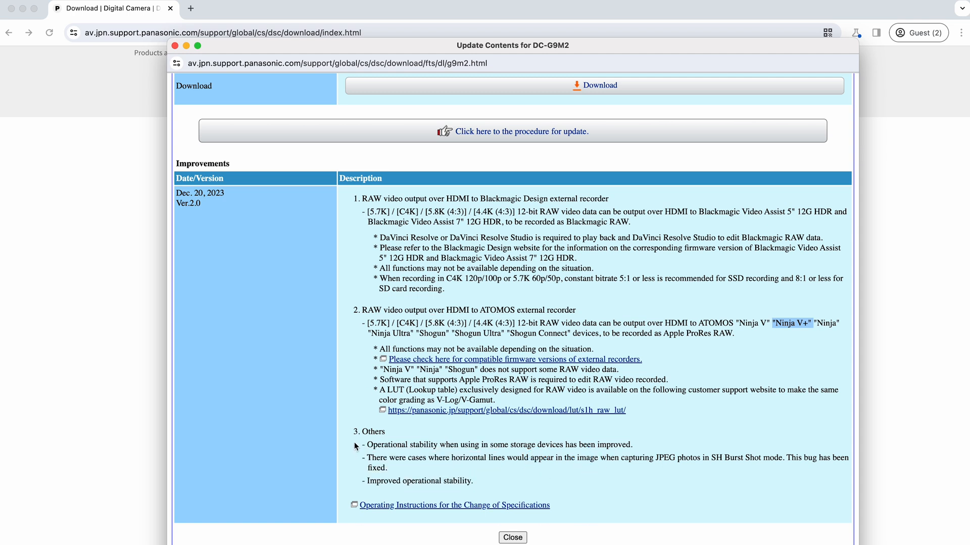
mouse_move(391, 391)
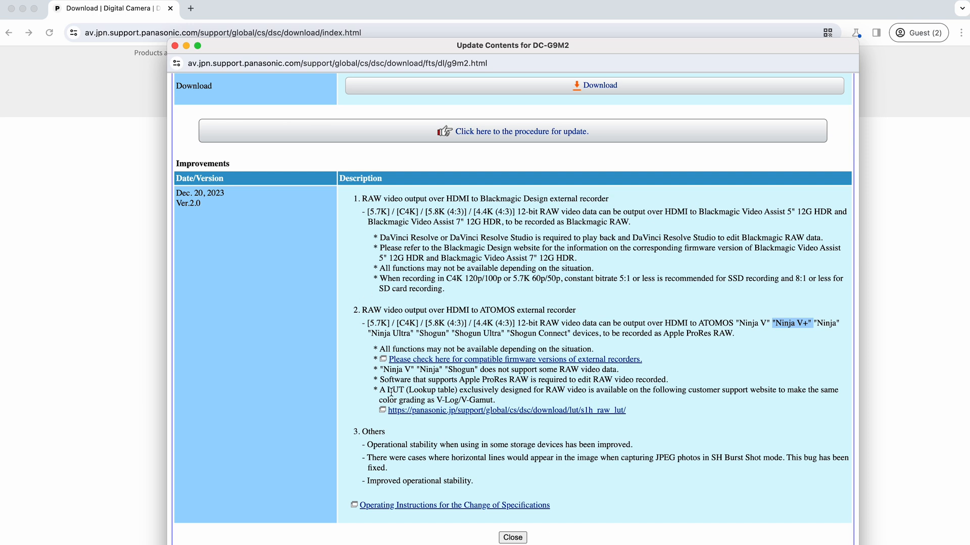
mouse_move(355, 437)
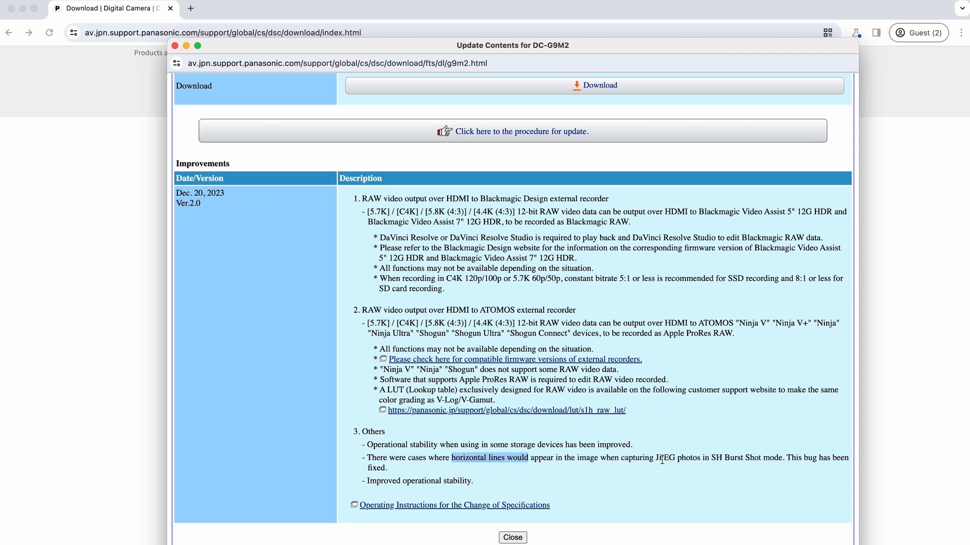
mouse_move(678, 458)
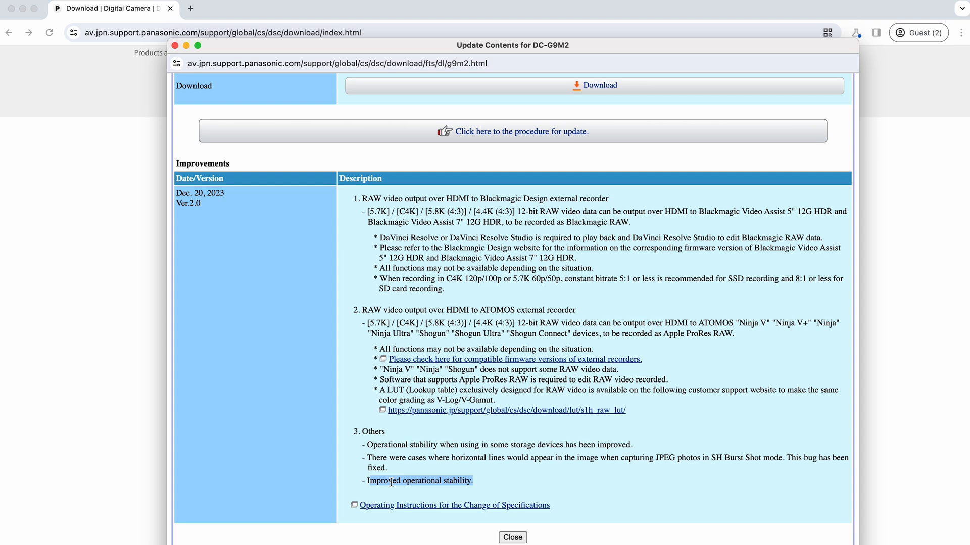
mouse_move(426, 261)
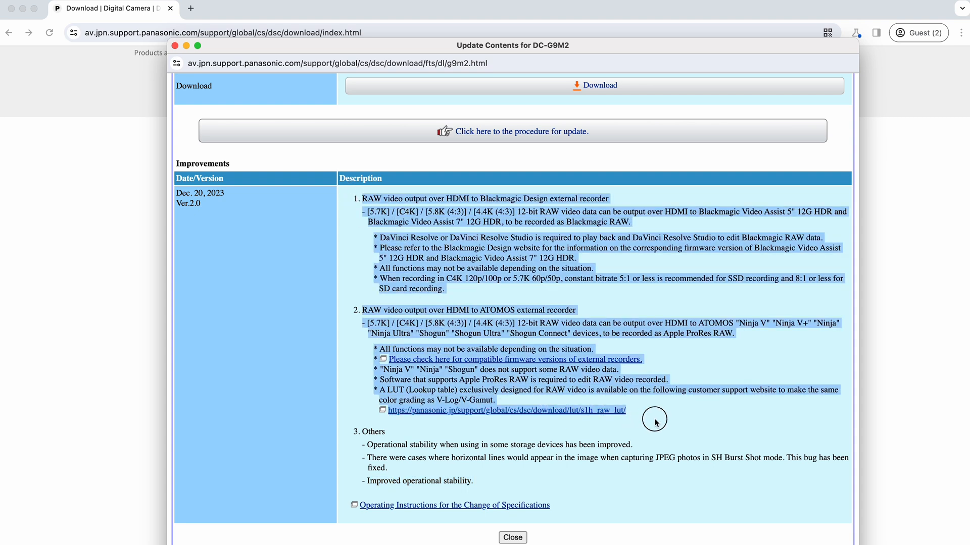
mouse_move(653, 421)
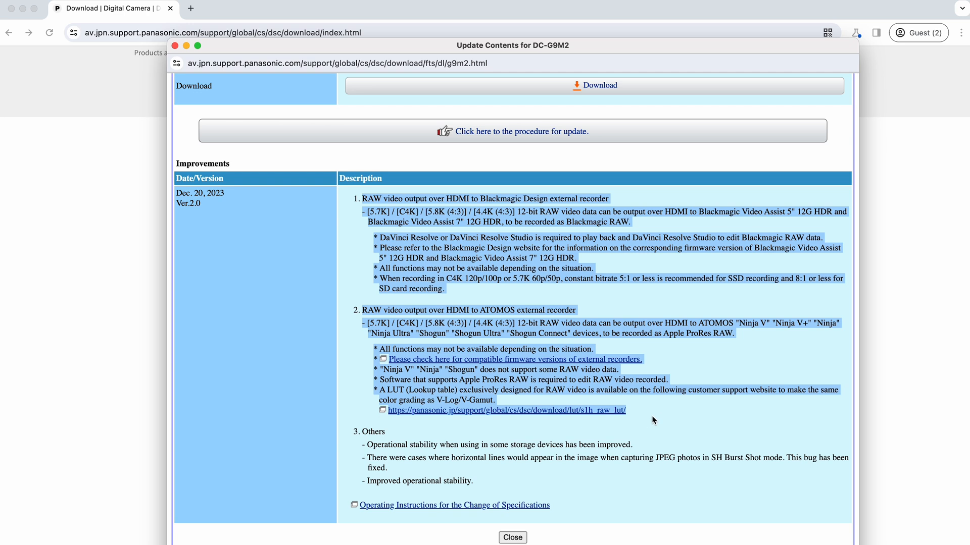
mouse_move(374, 451)
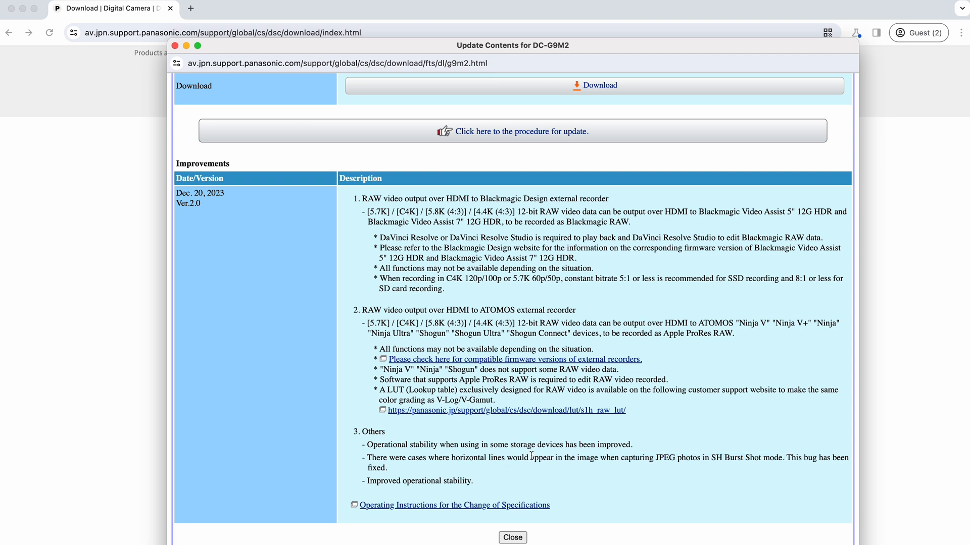
mouse_move(477, 482)
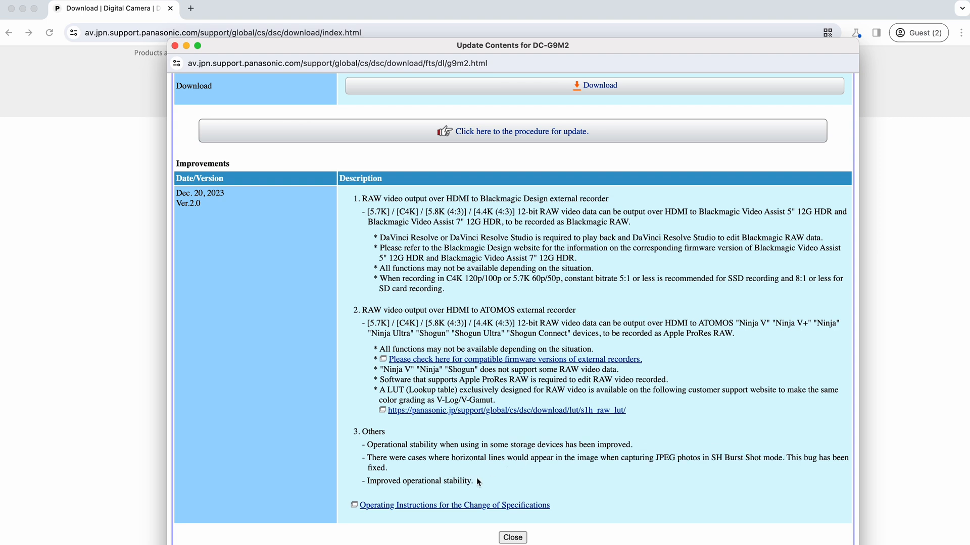
mouse_move(481, 454)
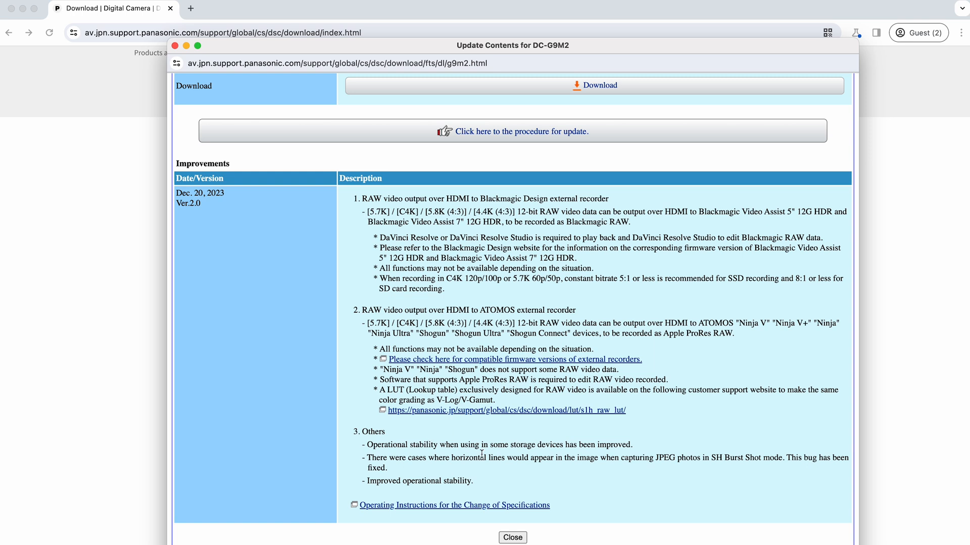